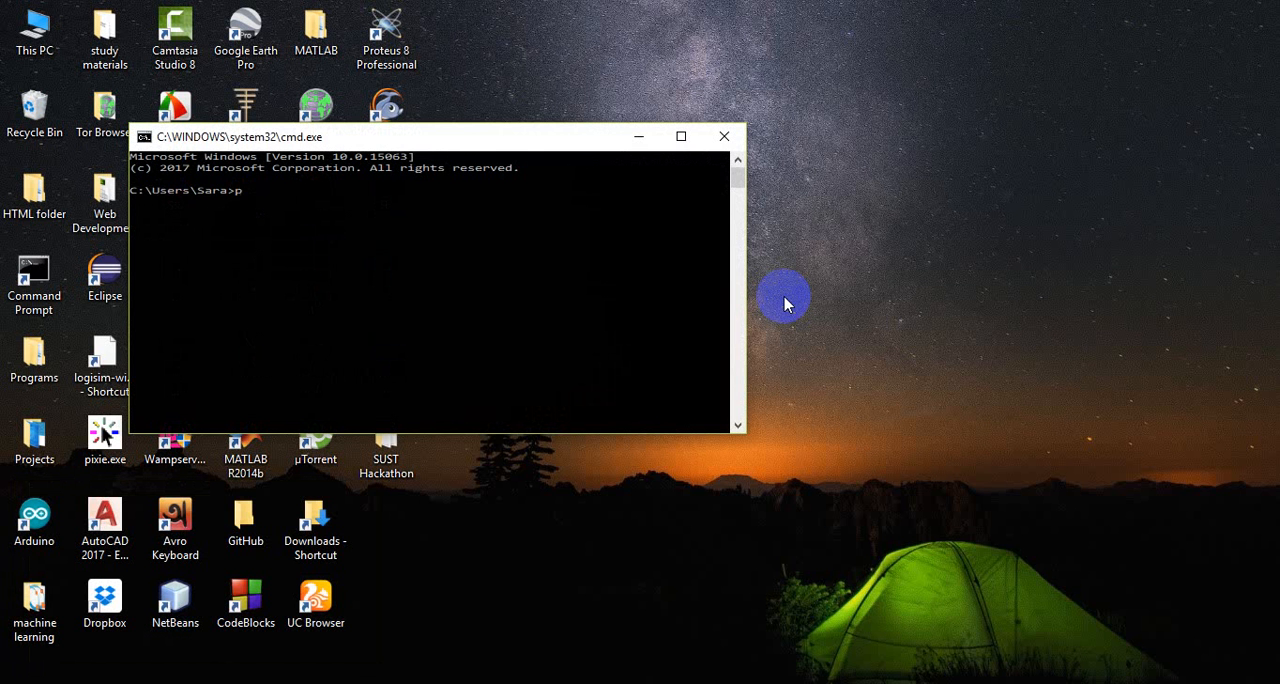
pyautogui.write('pip install')
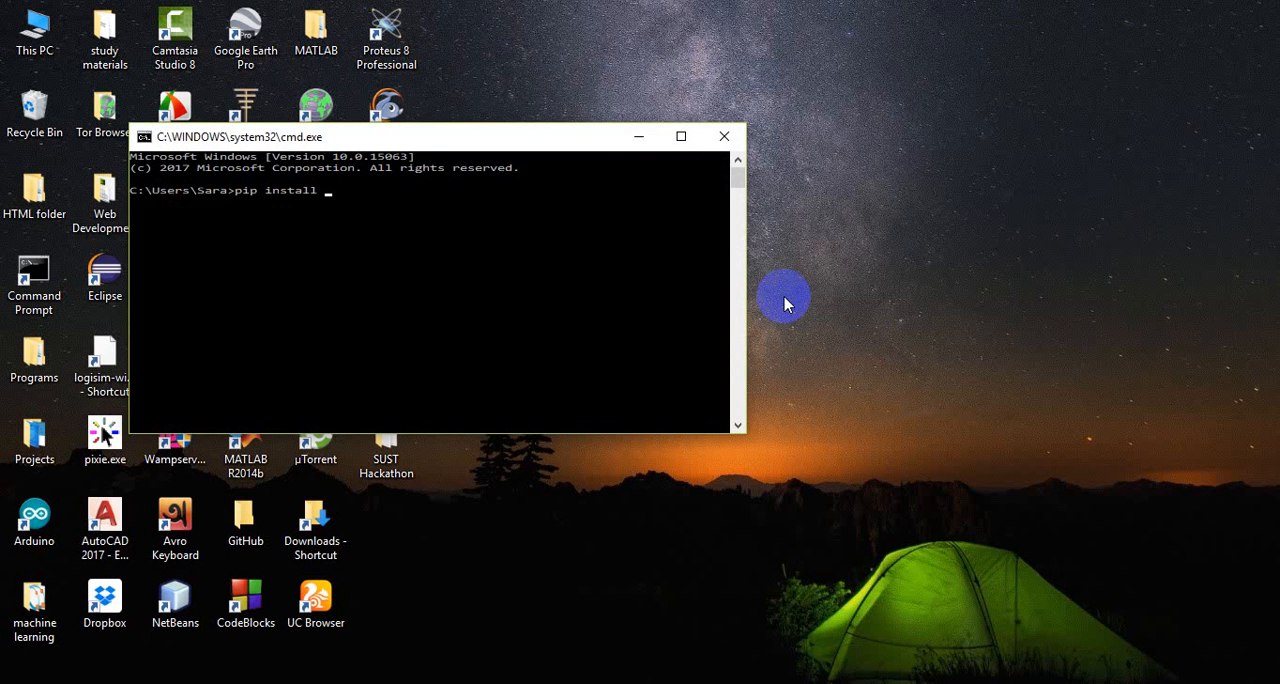
pyautogui.write('pandas')
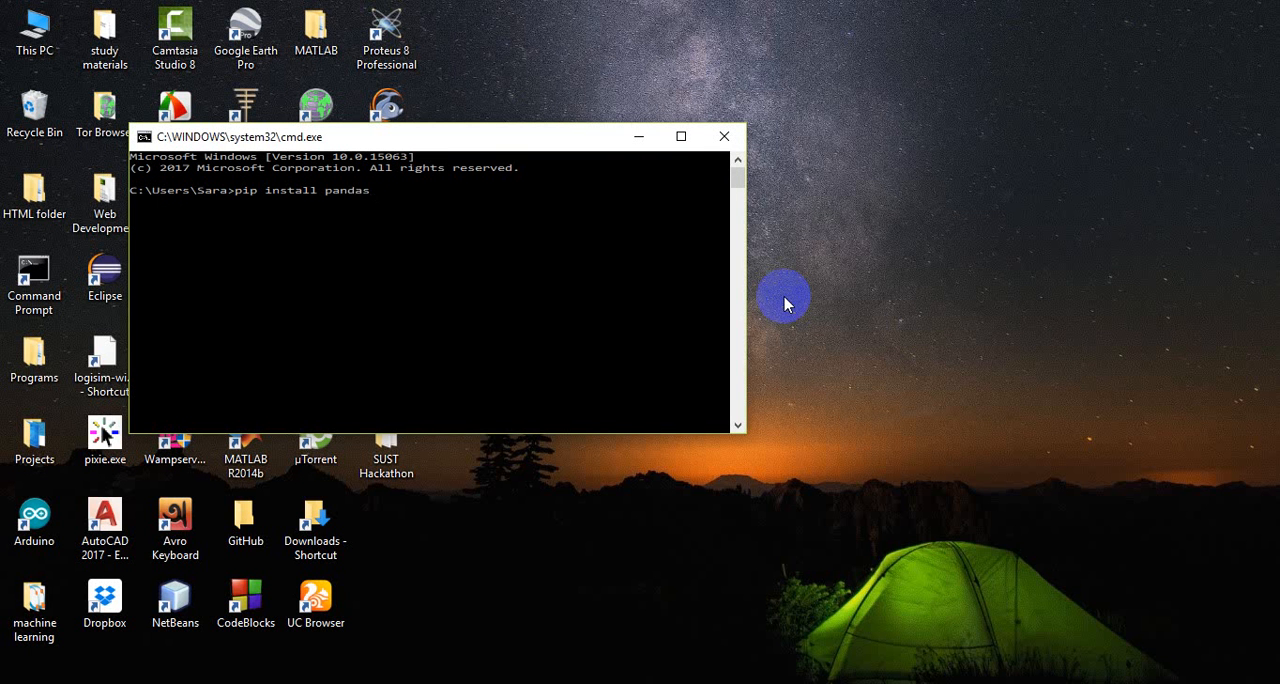